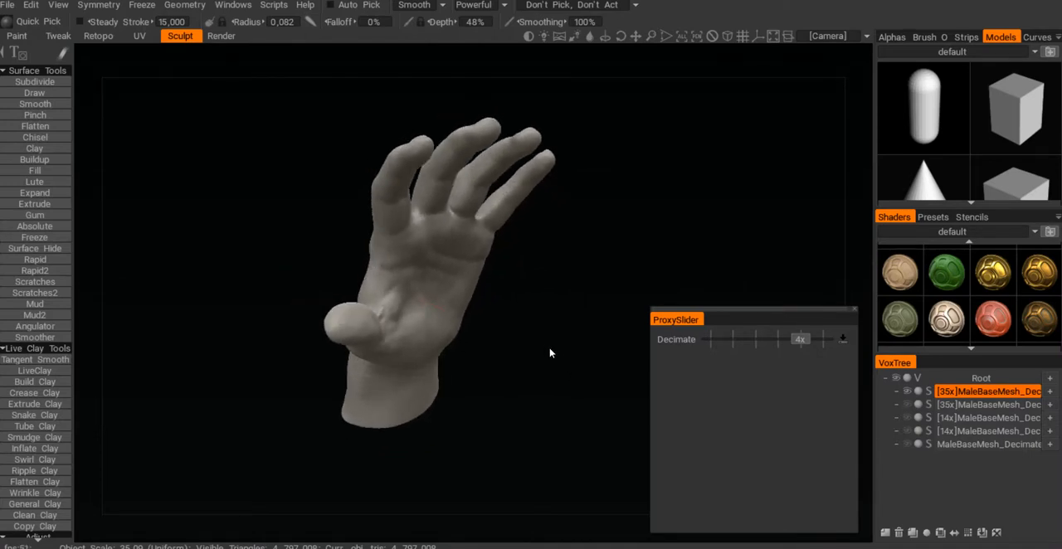
Set the Geometry proxy method to Reduce 8X, then change it to Decimate 8X
left_click_drag(550, 356, 571, 355)
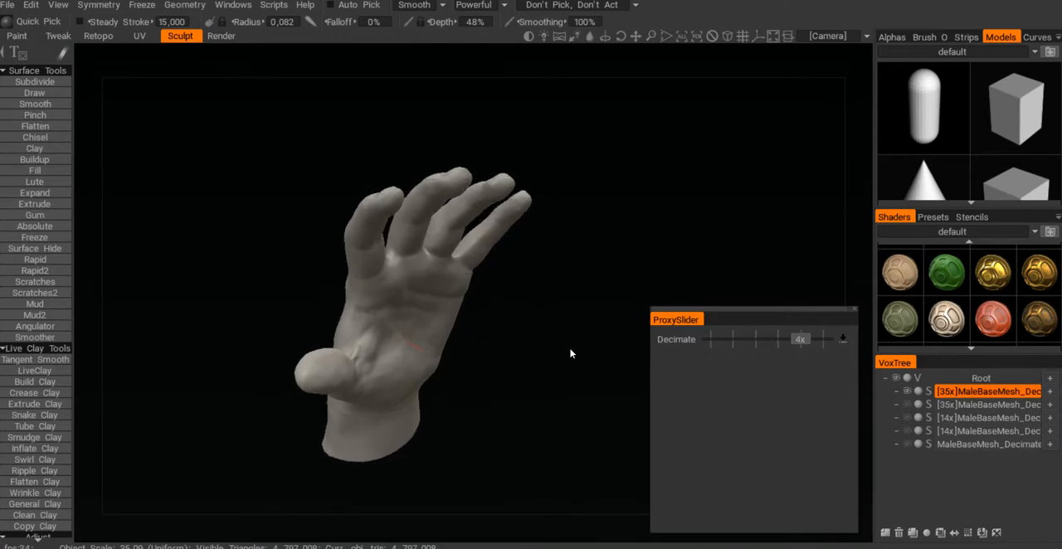
left_click_drag(571, 354, 494, 365)
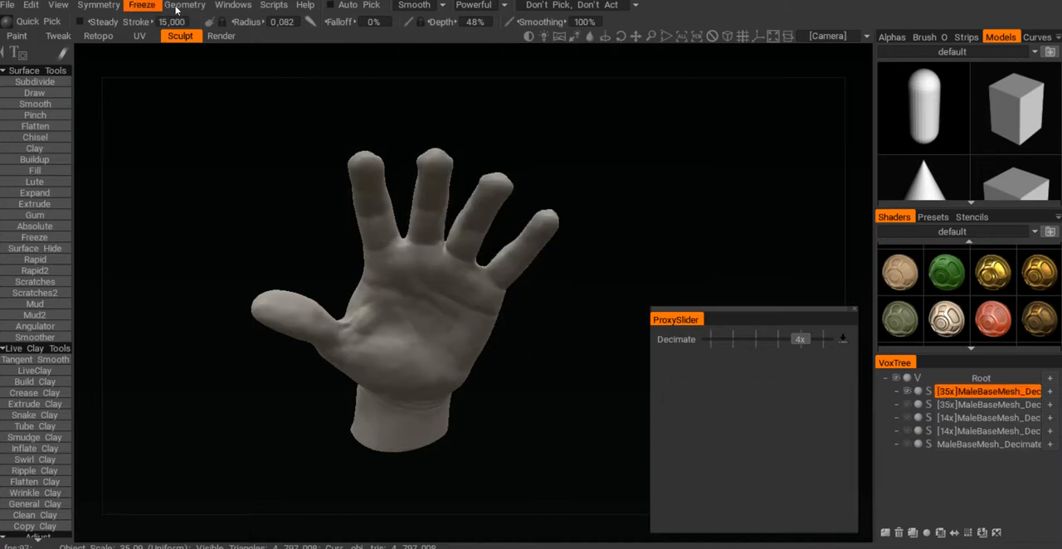
left_click(185, 5)
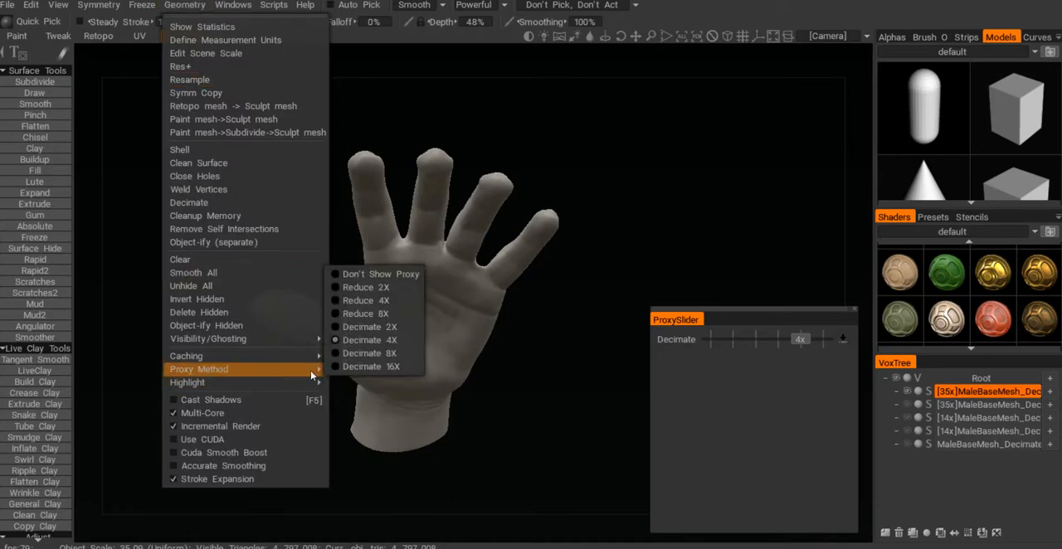
mouse_move(365, 314)
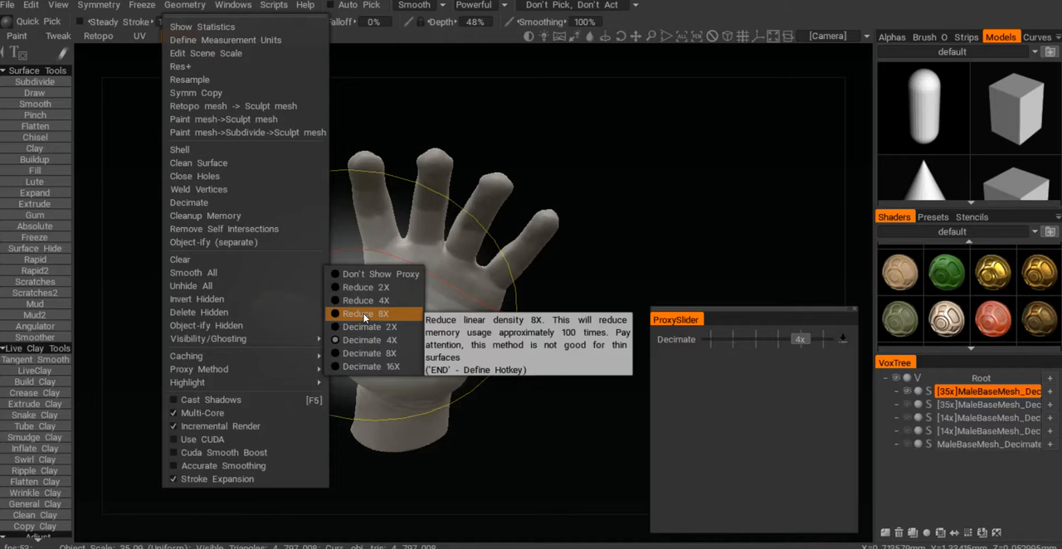
mouse_move(372, 342)
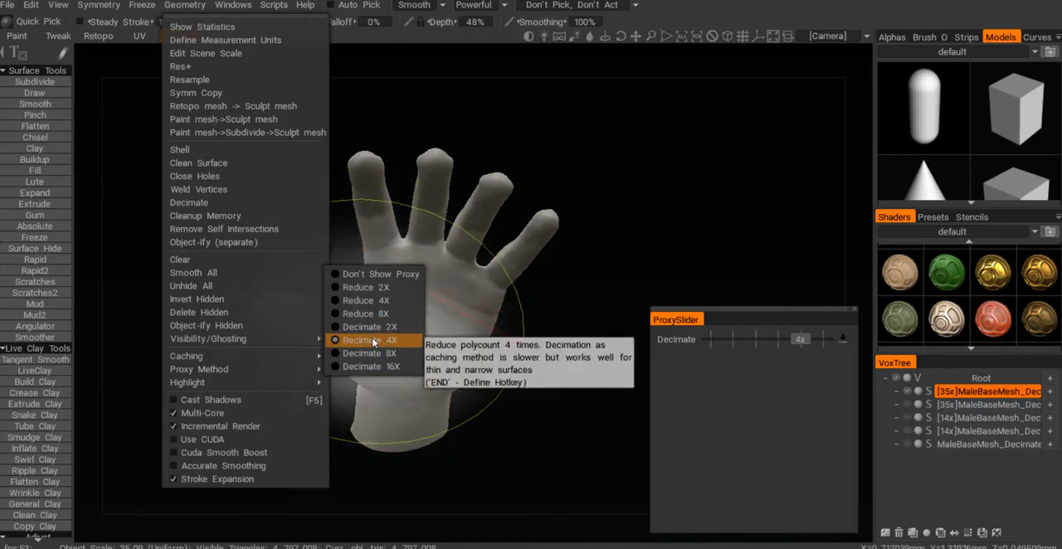
mouse_move(363, 314)
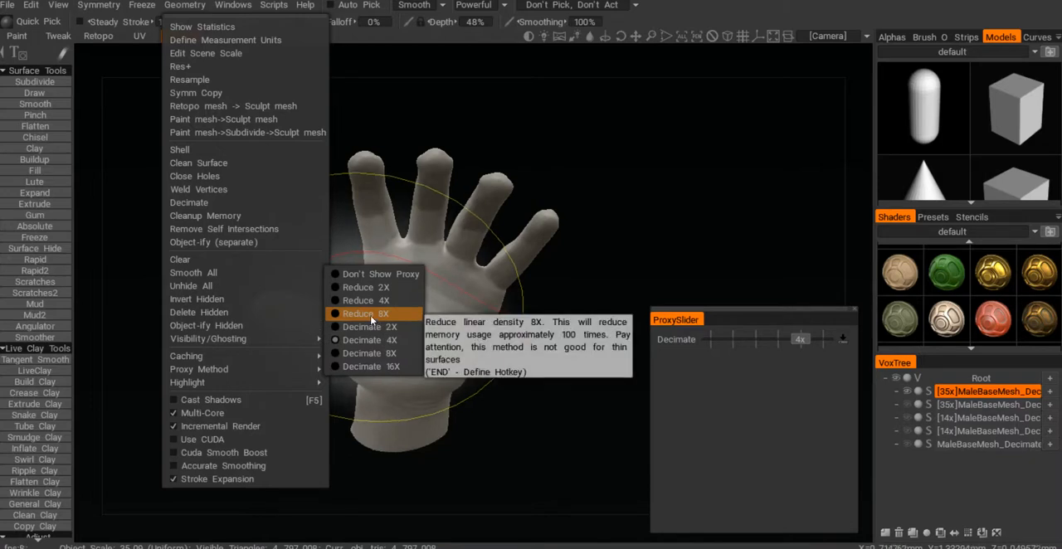
left_click(363, 314)
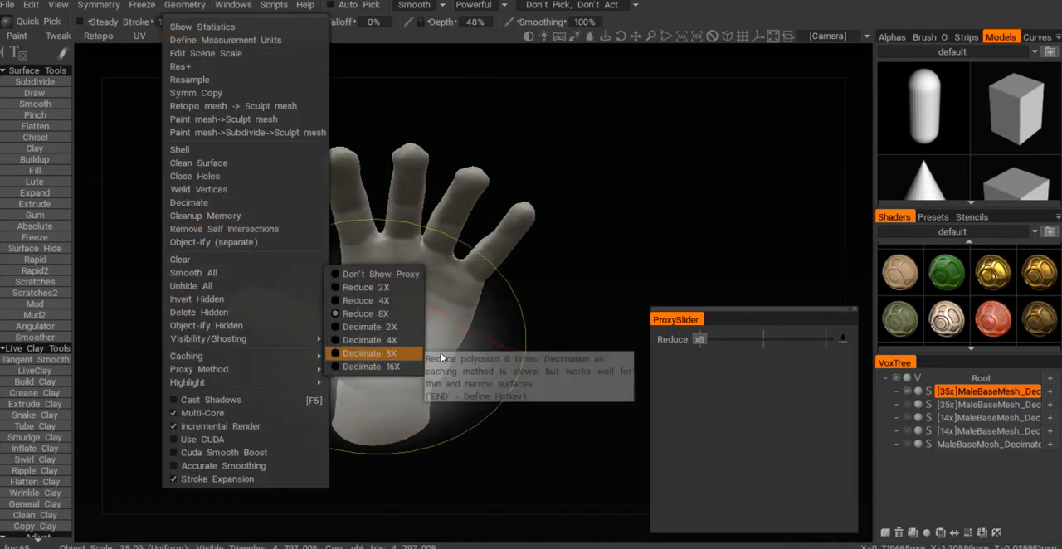
left_click(368, 351)
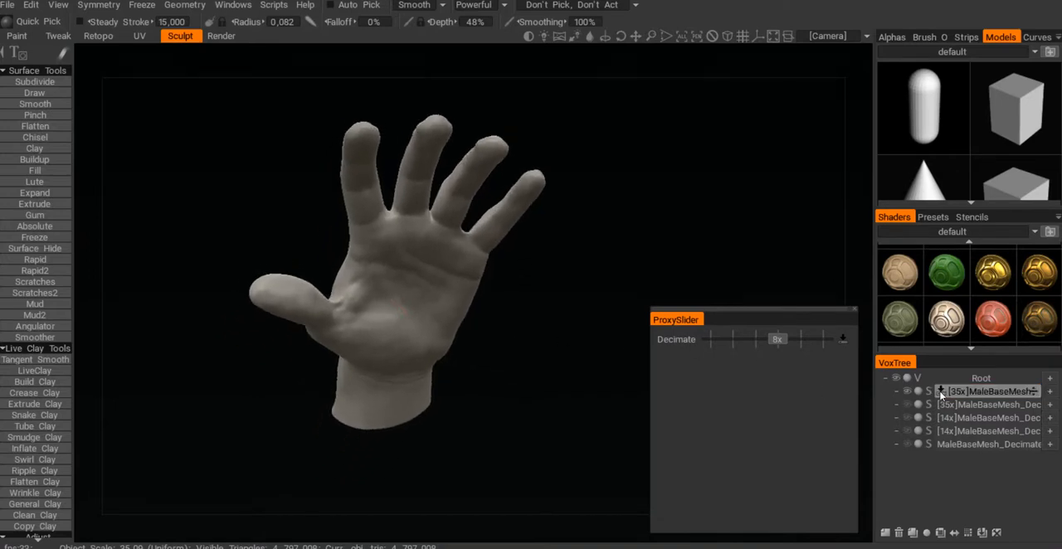
mouse_move(667, 347)
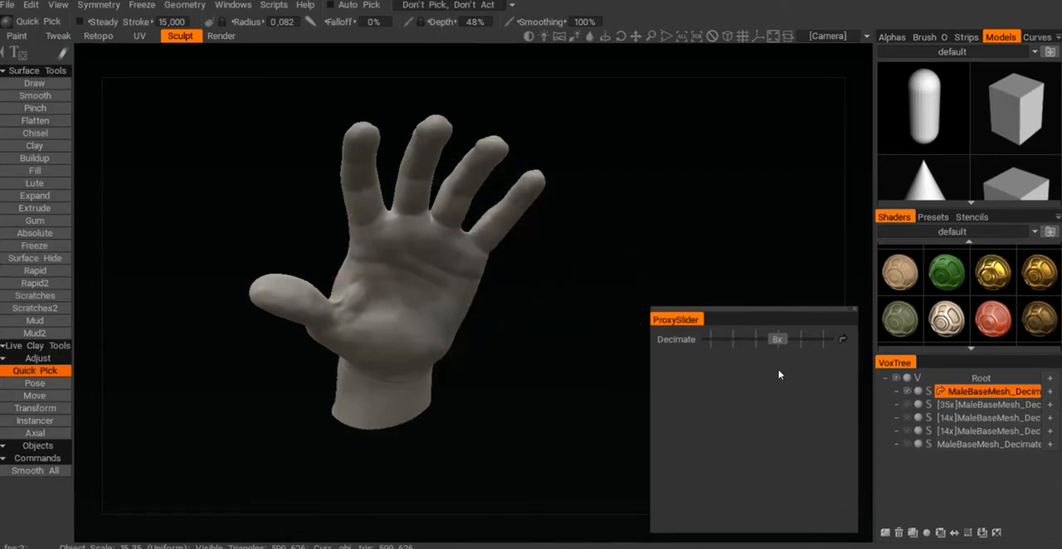
mouse_move(677, 295)
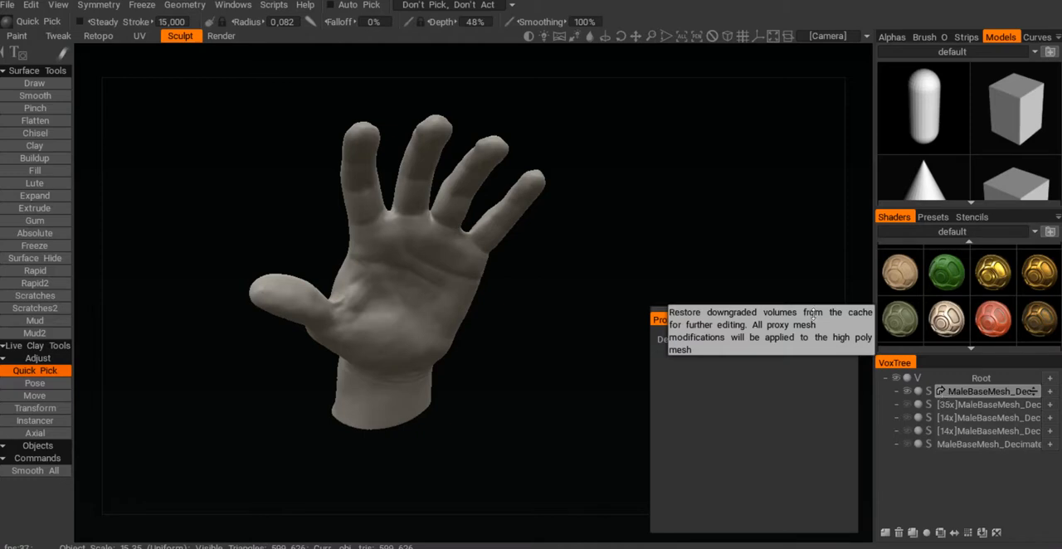
Set the Geometry proxy method back to Reduce 8X for a coarse hand proxy
left_click(184, 5)
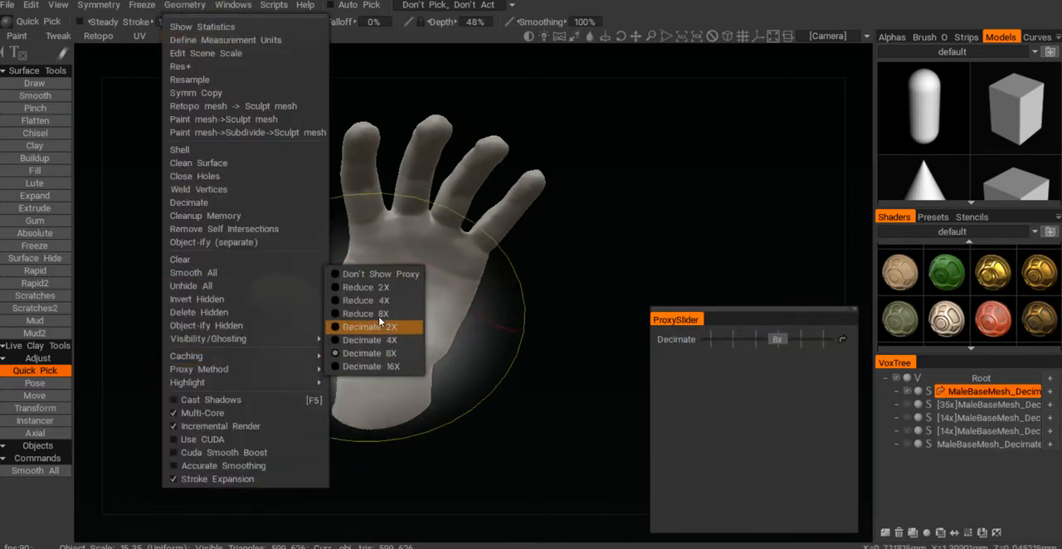
mouse_move(365, 314)
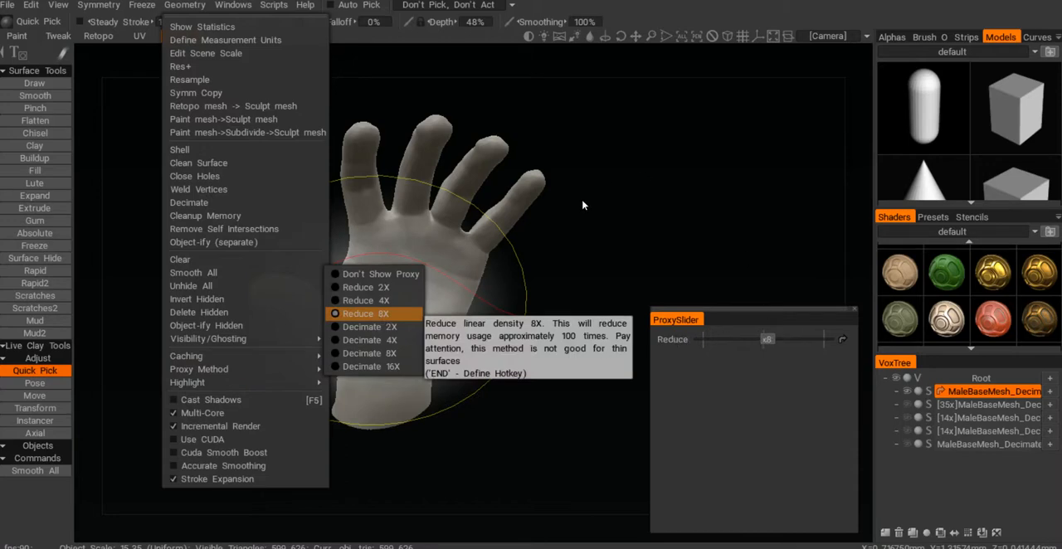
left_click(365, 314)
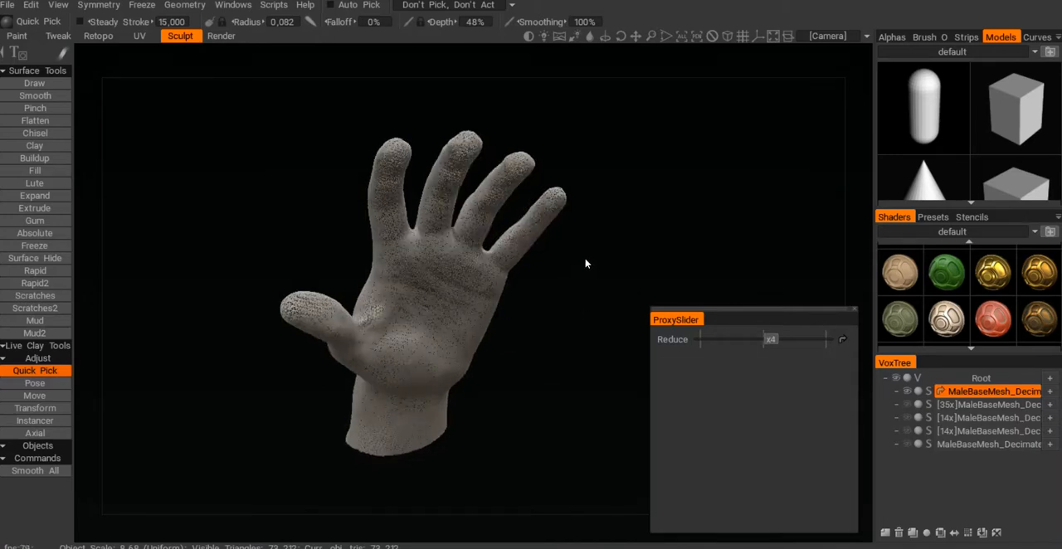
Show the Windows > Panels list to reach the ProxySlider panel
left_click(232, 5)
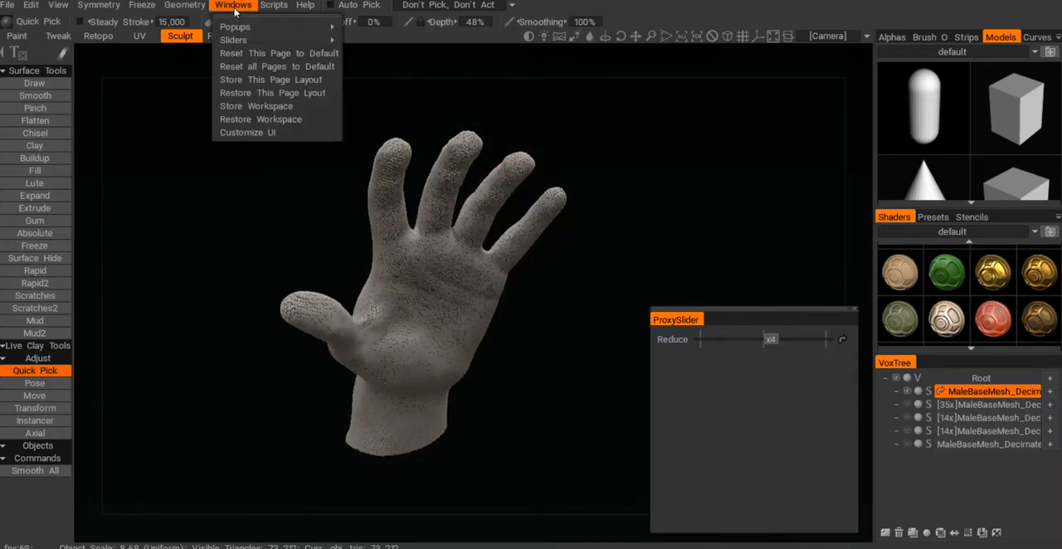
left_click(236, 27)
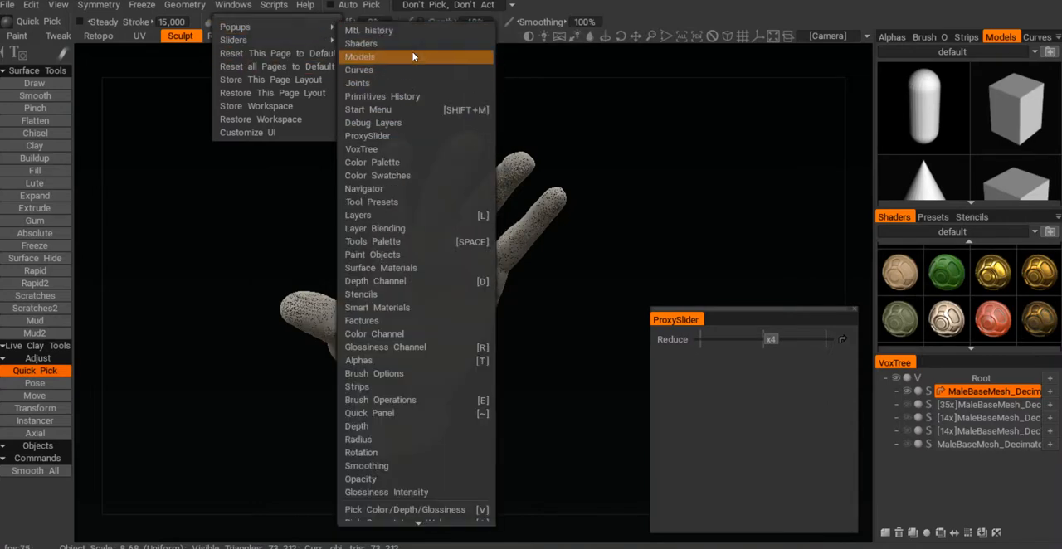
mouse_move(423, 176)
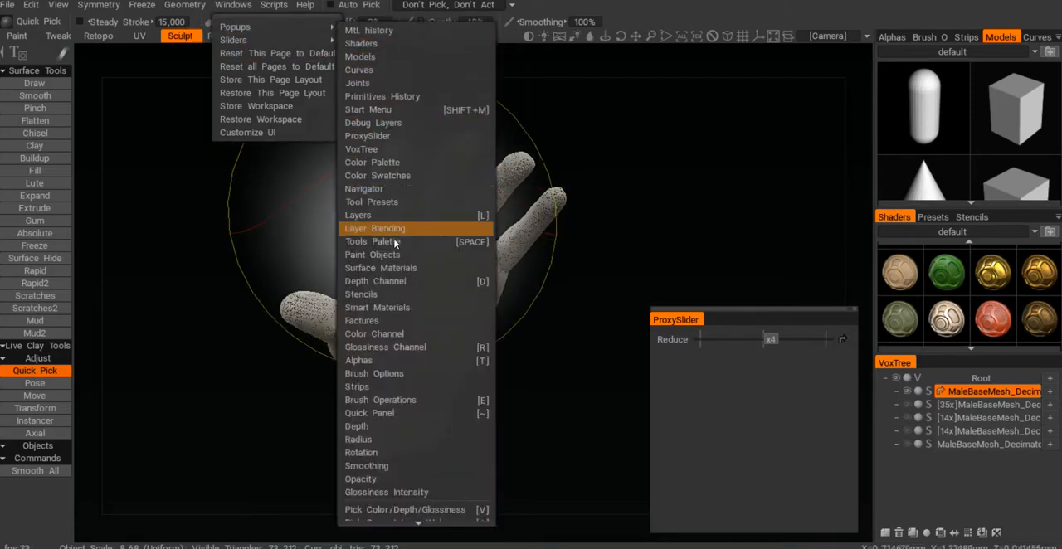
mouse_move(388, 136)
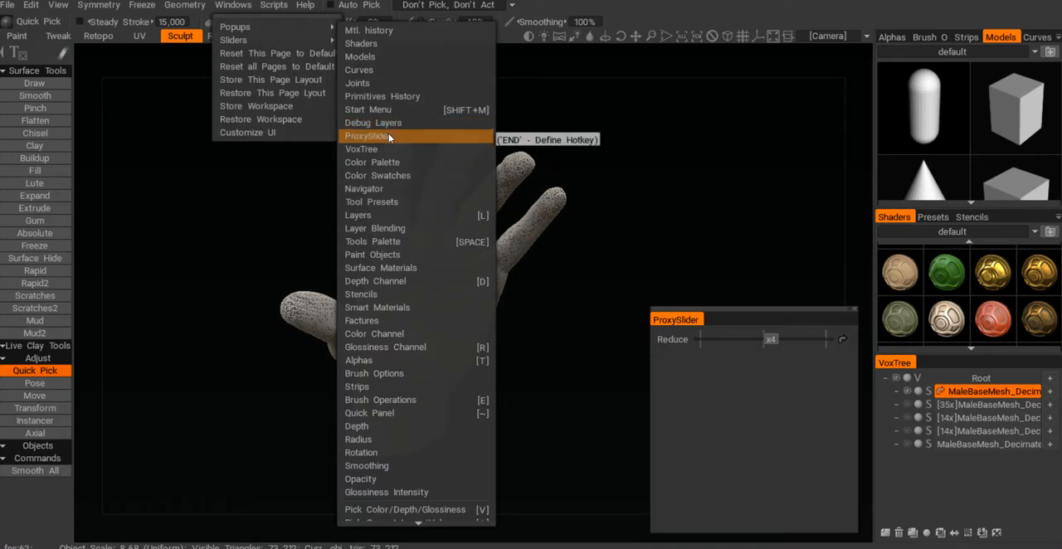
mouse_move(660, 276)
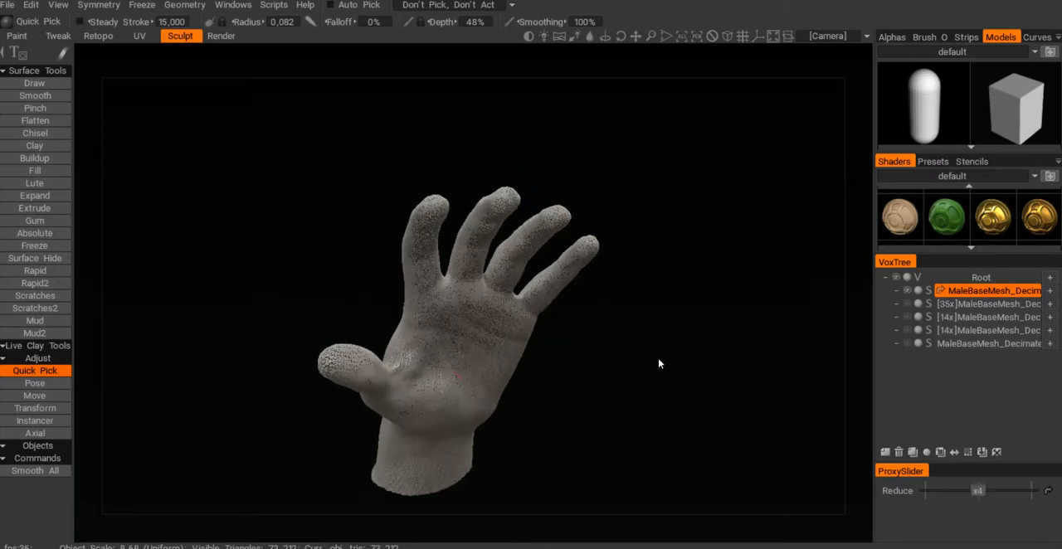
Orbit the hand to view the low-resolution Reduce proxy
left_click_drag(660, 364, 557, 382)
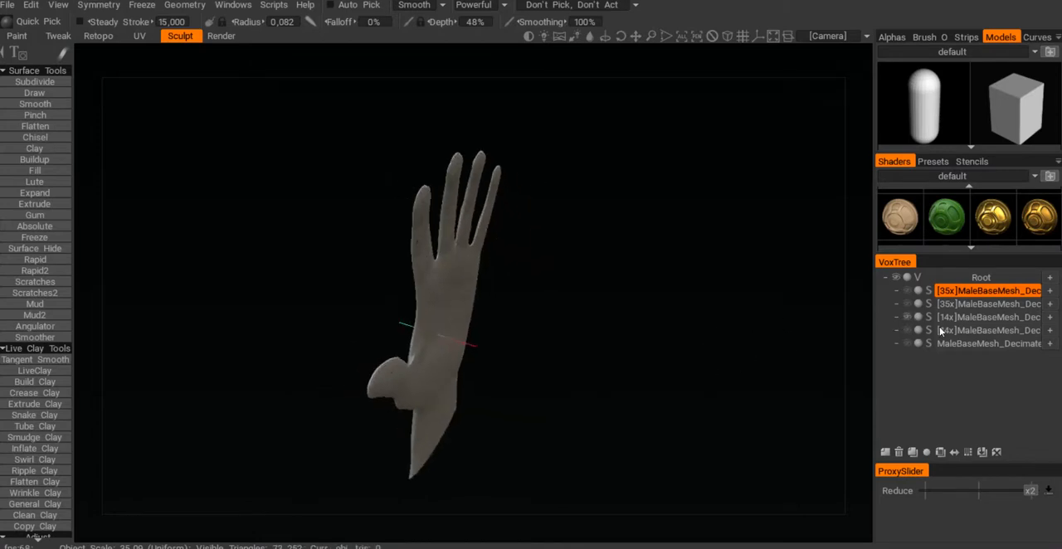
Select the 14x hand layer and bring up the Geometry proxy method choices
left_click(988, 317)
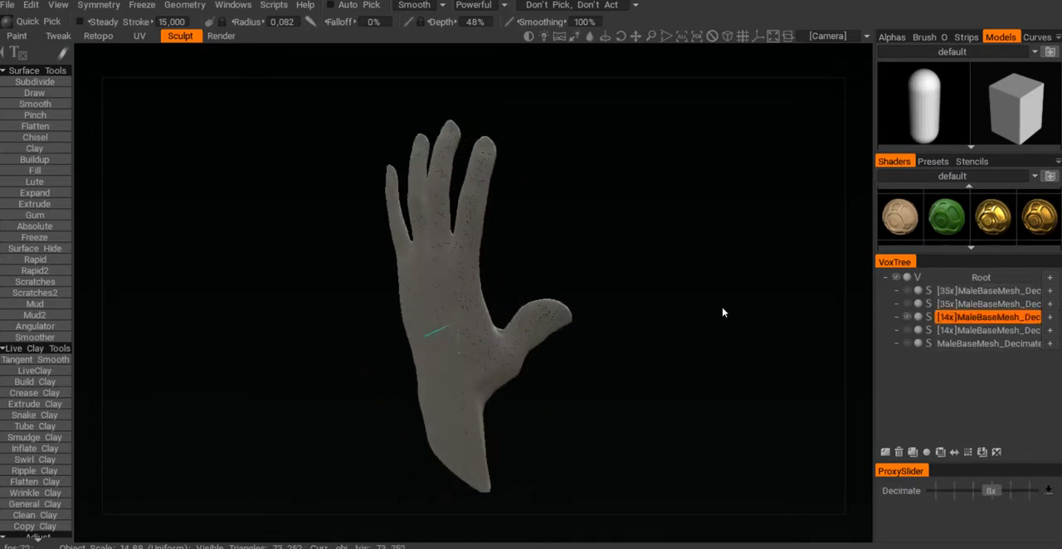
left_click_drag(722, 312, 634, 349)
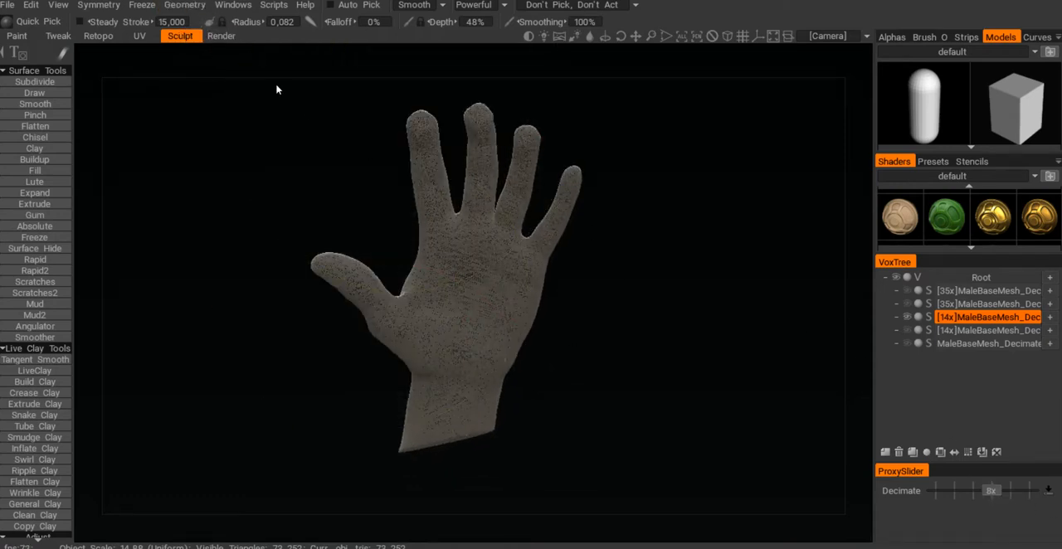
left_click(184, 5)
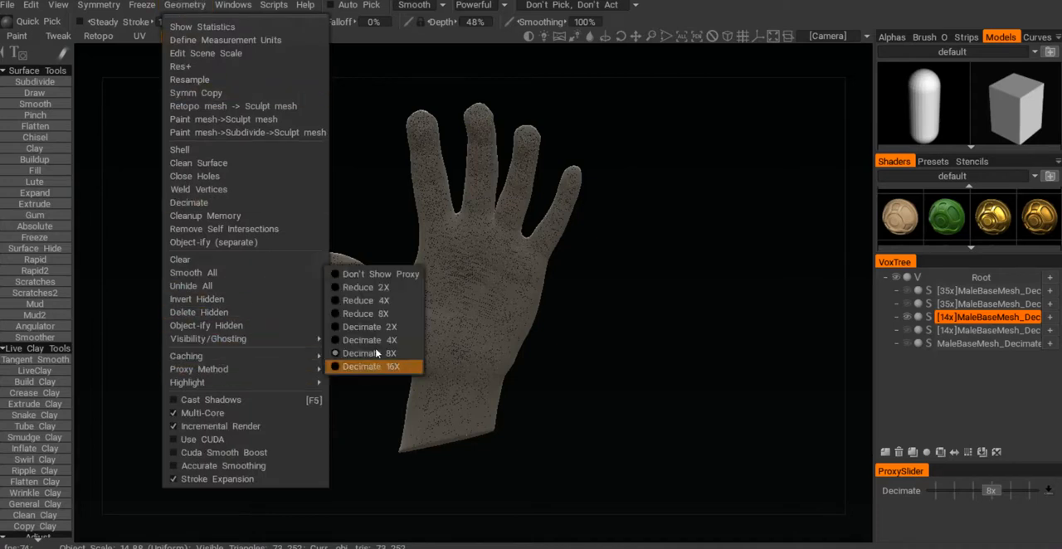
left_click(361, 366)
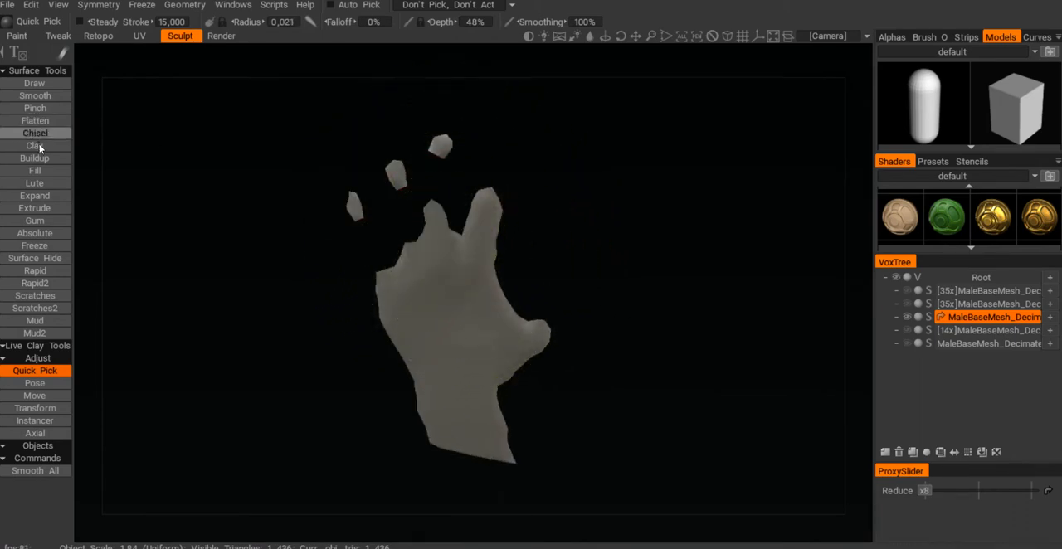
Sculpt Clay and Buildup strokes onto the coarse proxy hand, then return to full resolution
left_click(35, 146)
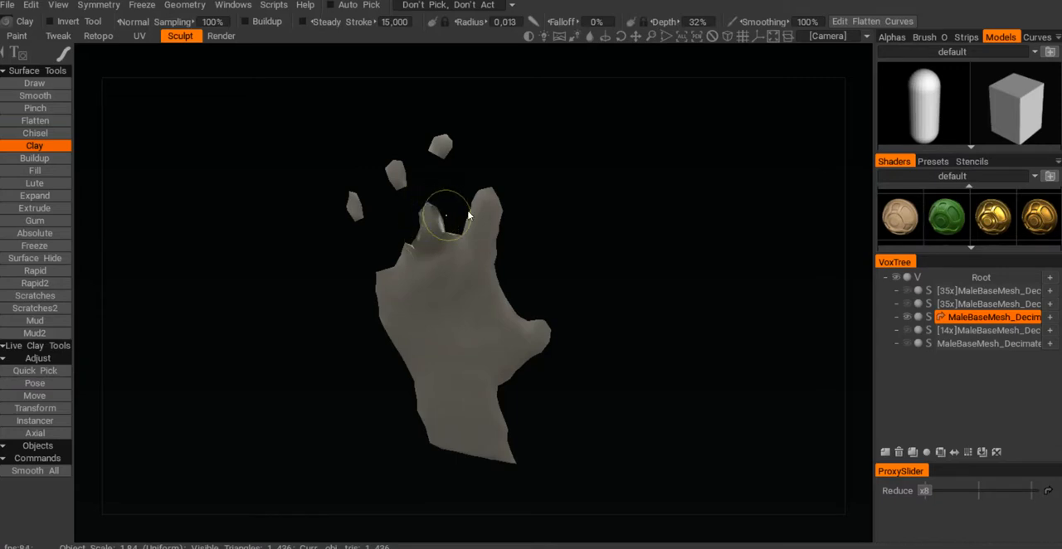
left_click(35, 158)
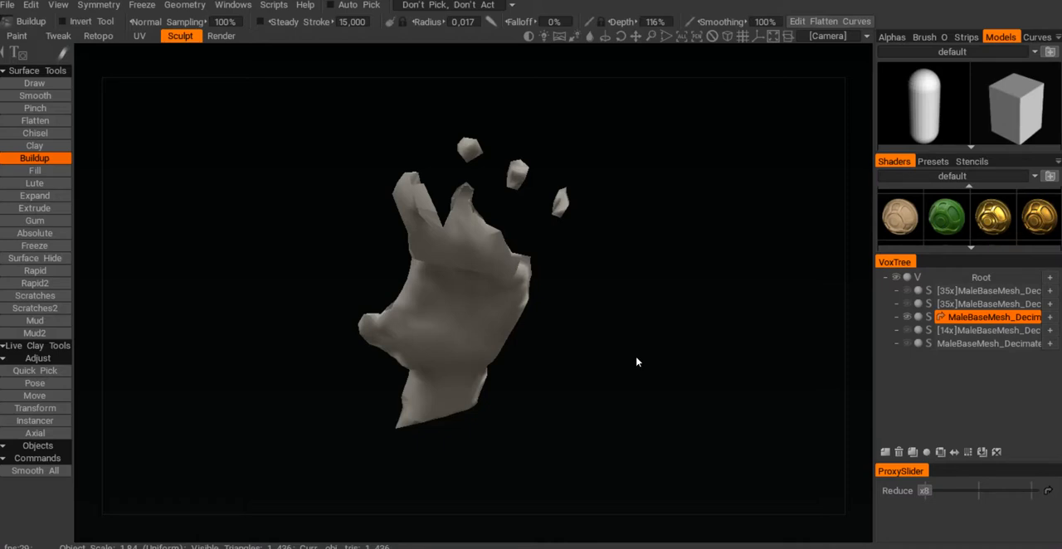
left_click(35, 146)
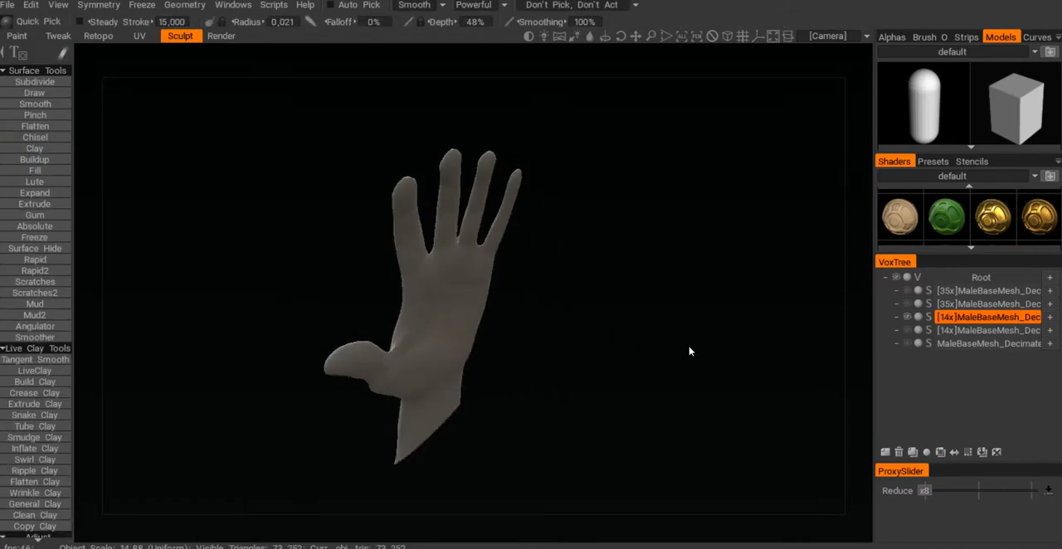
Switch the proxy method to Decimate and orbit the decimated hand
left_click(183, 5)
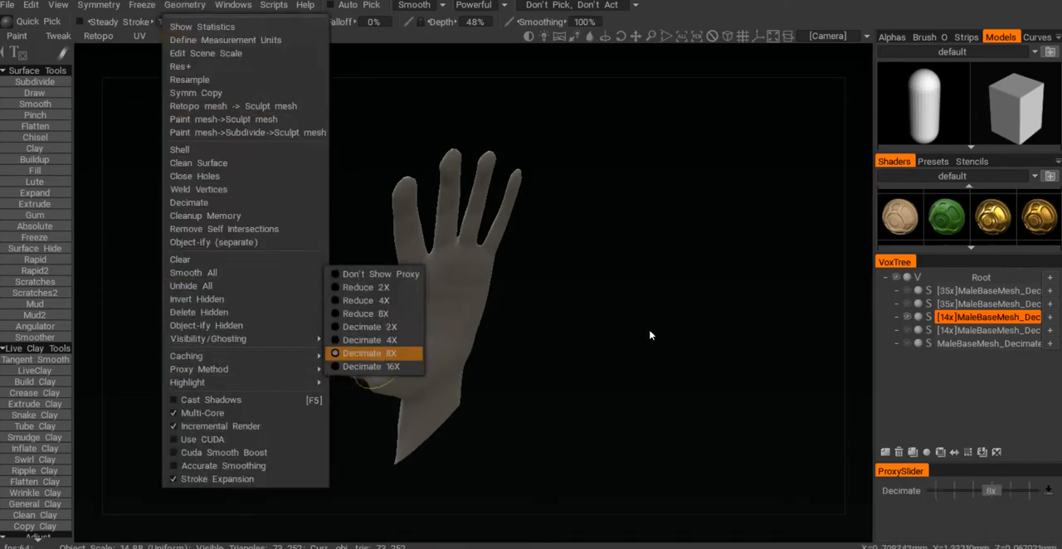
left_click(365, 352)
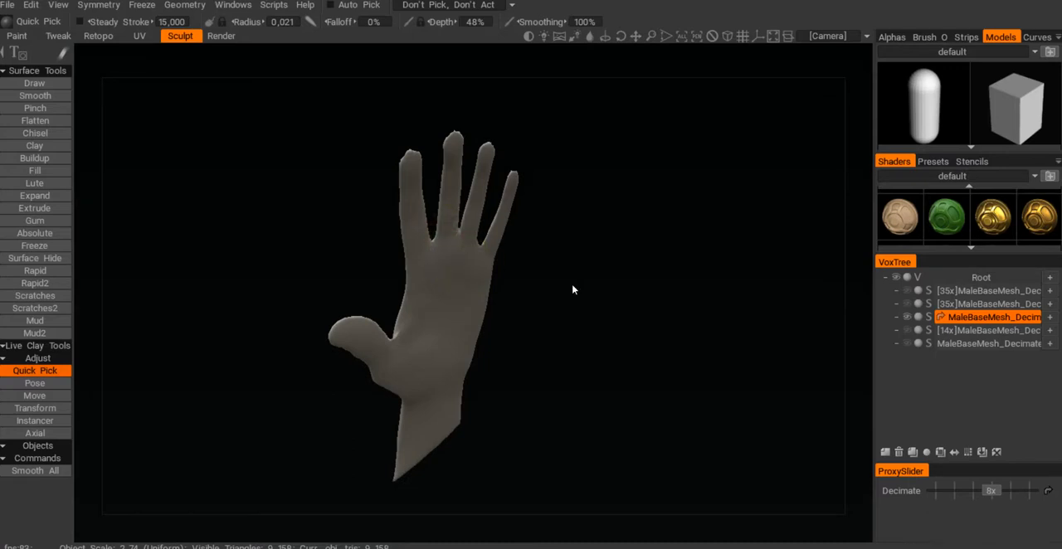
mouse_move(622, 291)
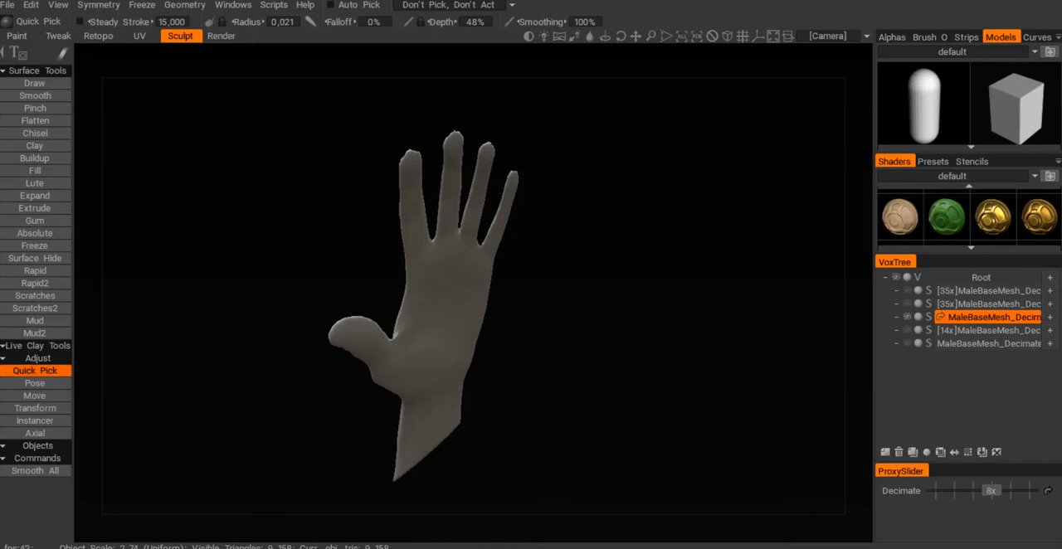
mouse_move(930, 332)
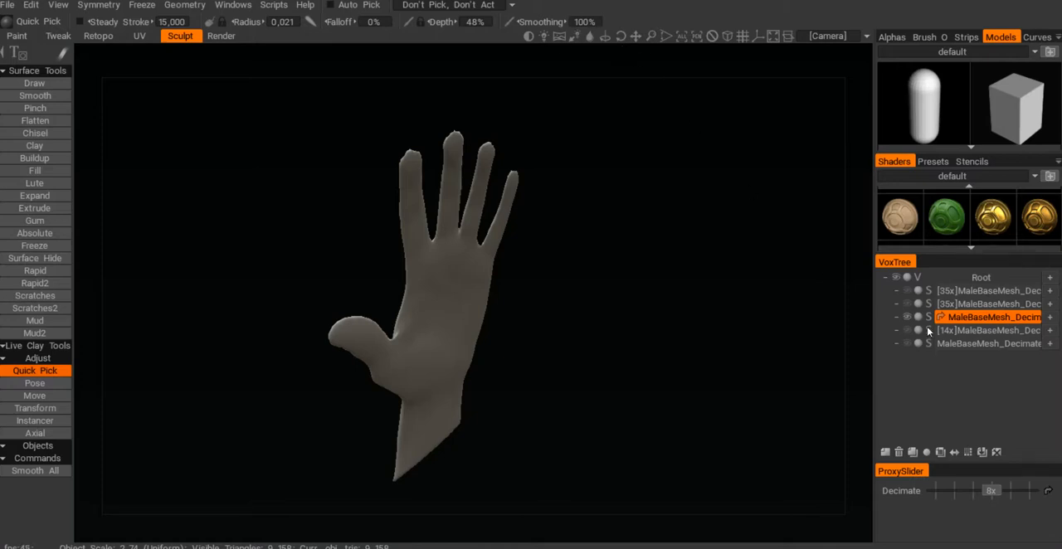
mouse_move(942, 317)
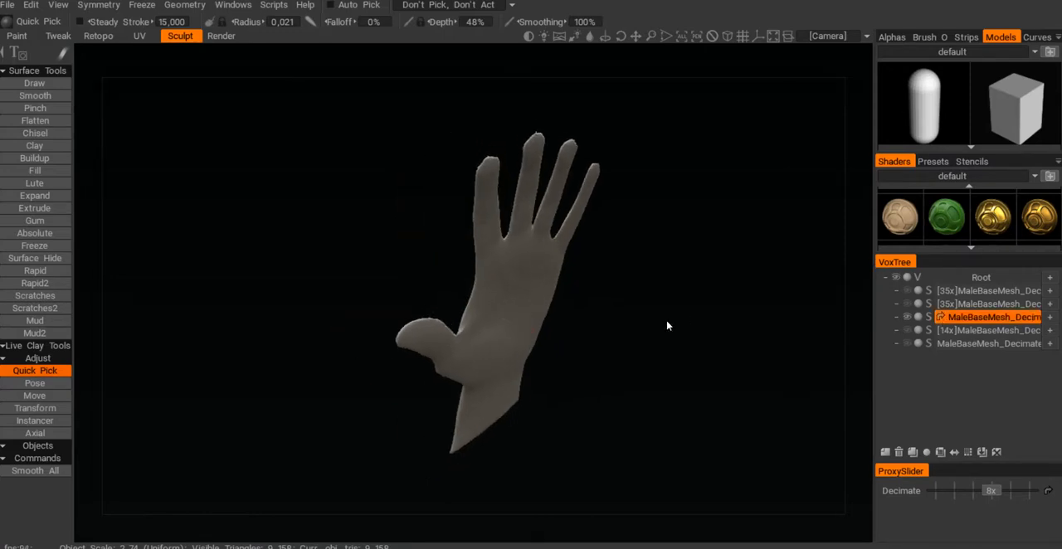
left_click_drag(668, 326, 587, 352)
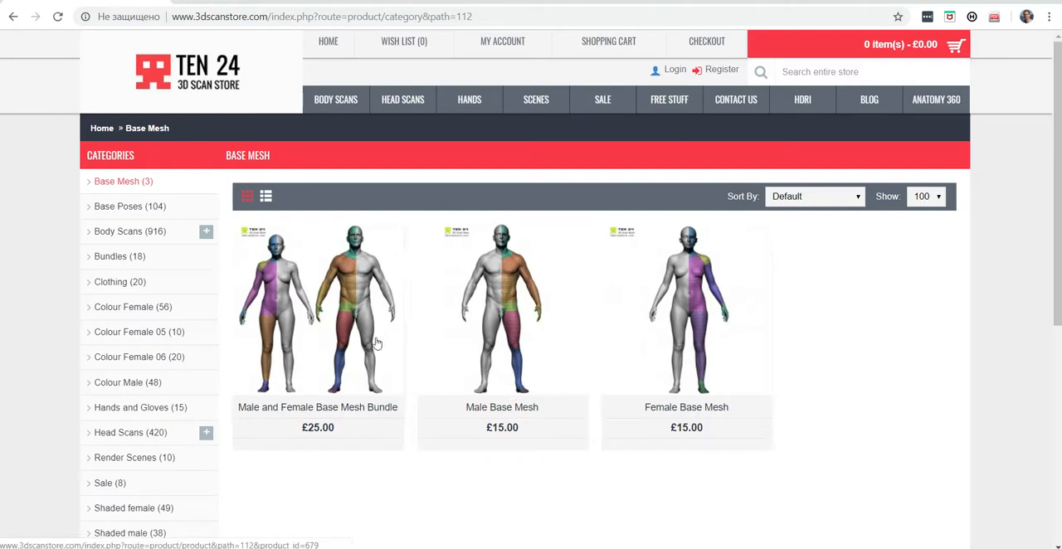
mouse_move(372, 297)
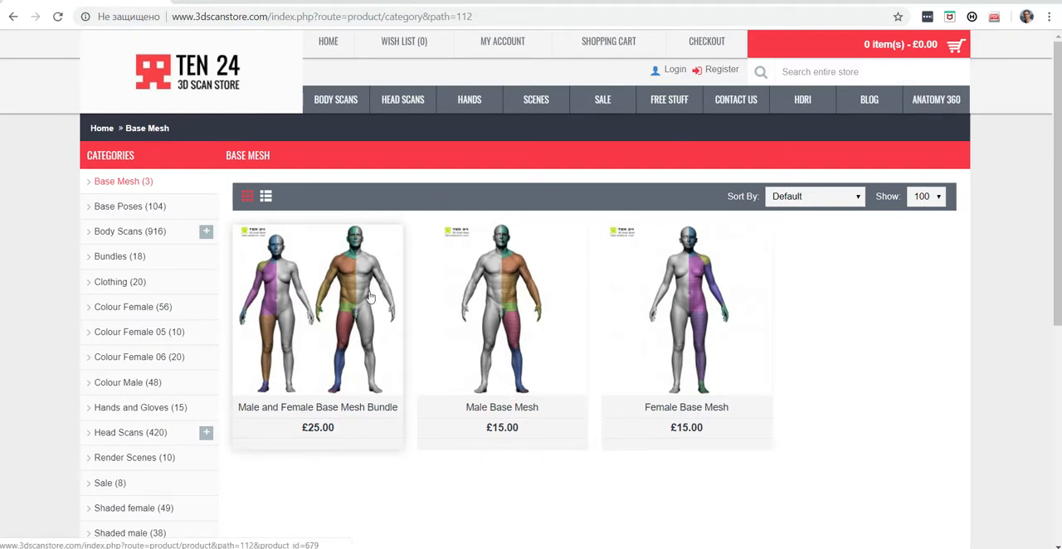
mouse_move(362, 329)
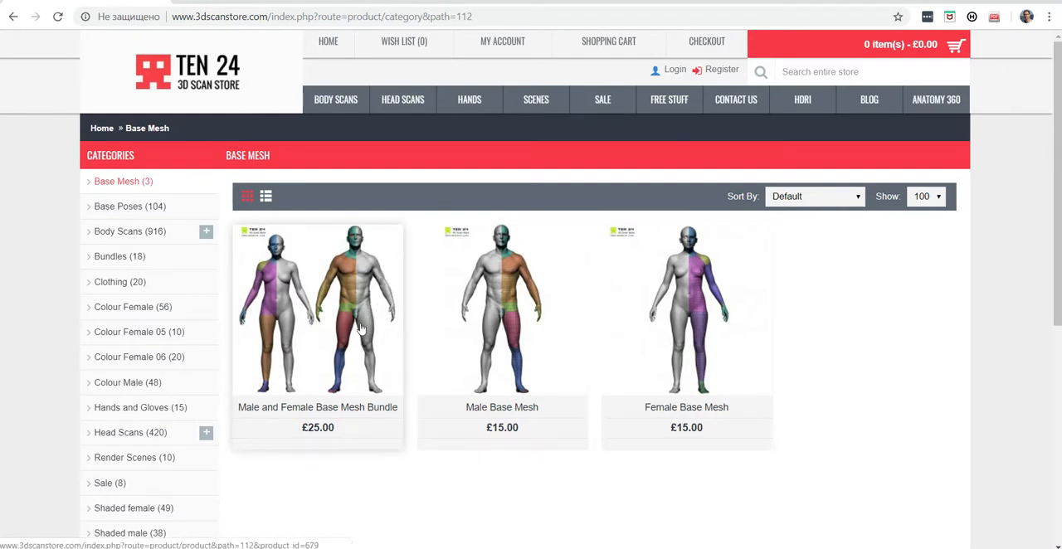
mouse_move(512, 266)
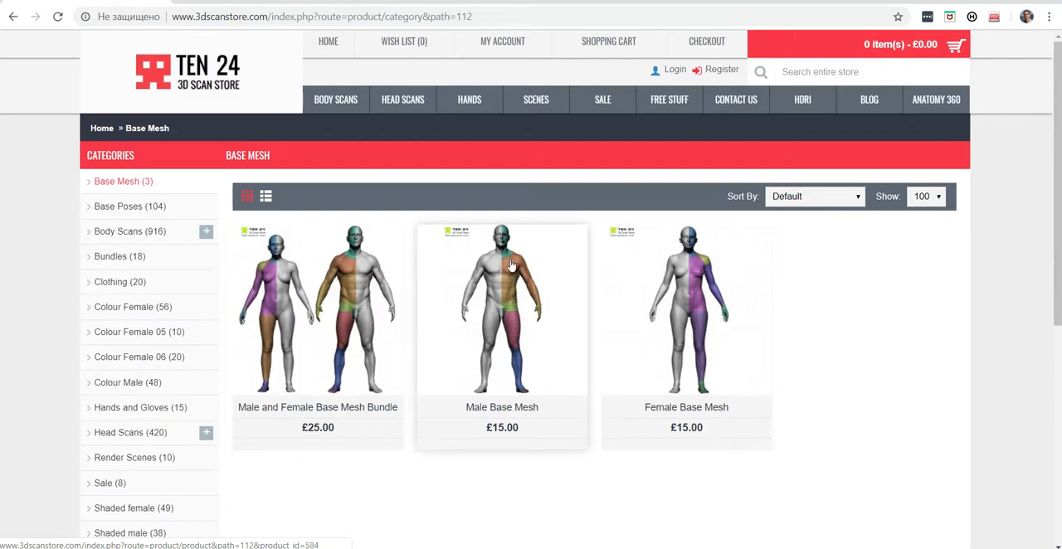
mouse_move(516, 305)
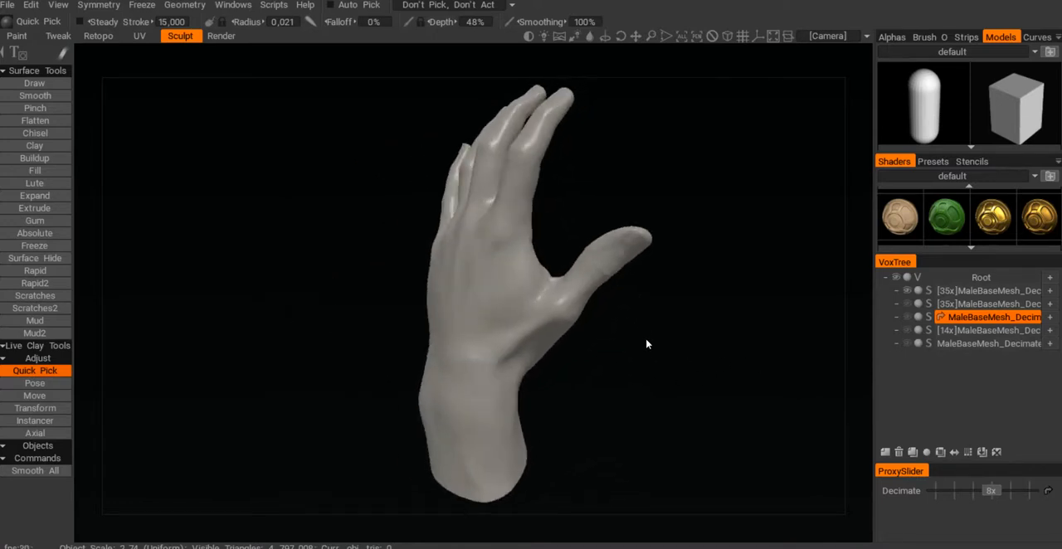
Orbit the full-detail hand to view it from the side
left_click_drag(648, 345, 568, 364)
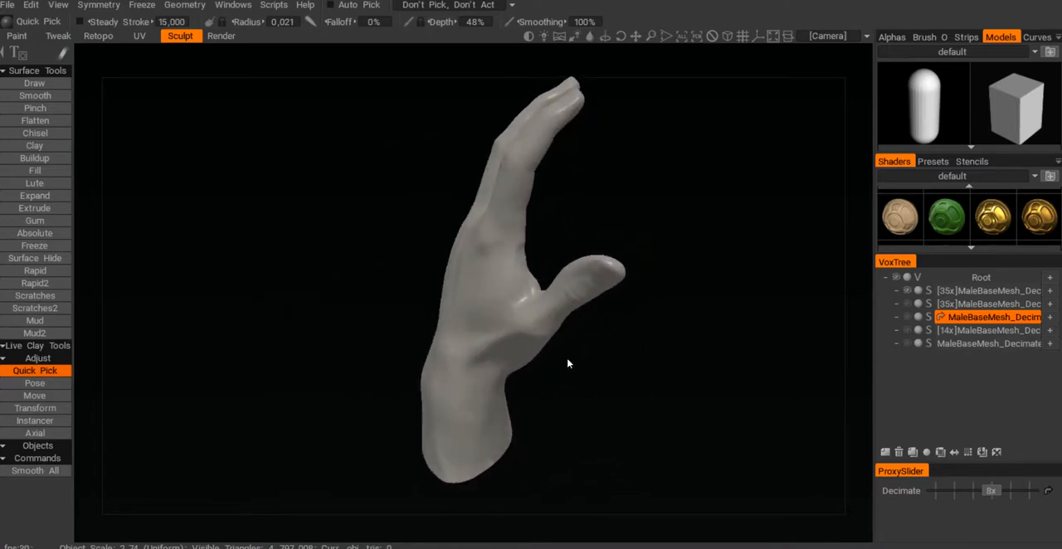